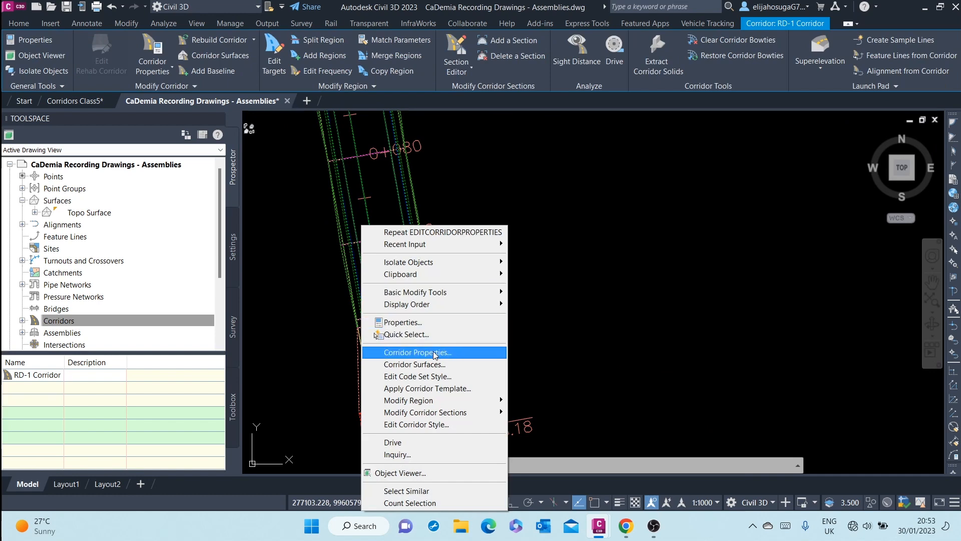
- Bring up the RD-1 corridor's properties on the Surfaces settings
click(417, 351)
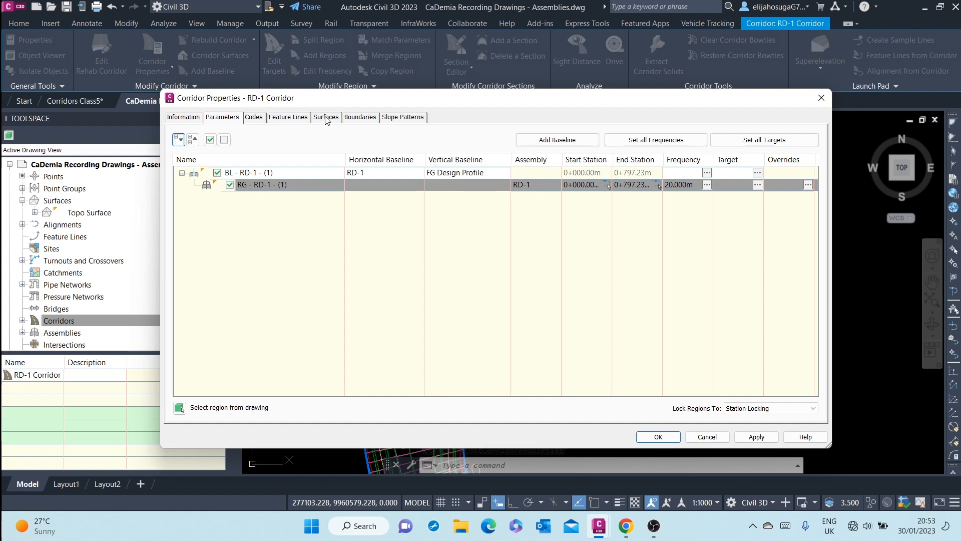
click(325, 118)
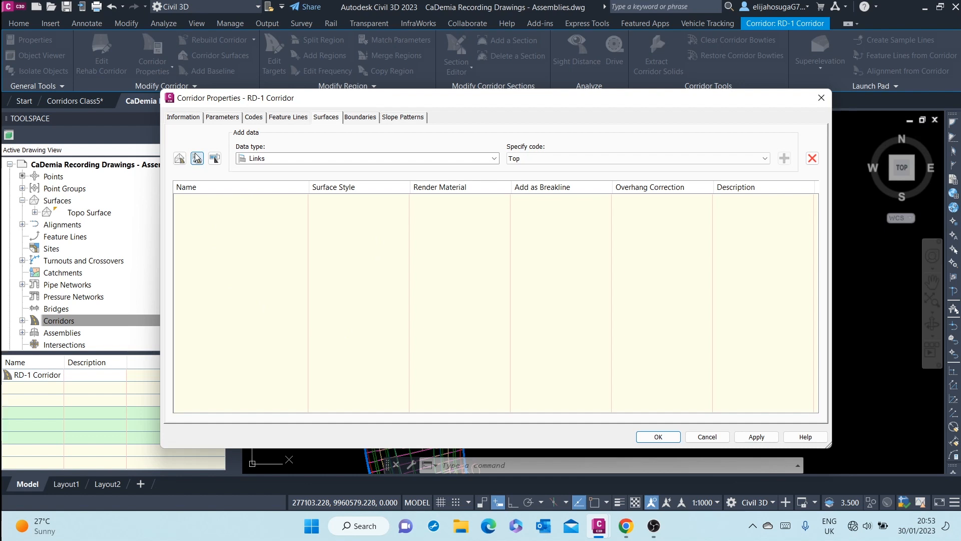
mouse_move(179, 158)
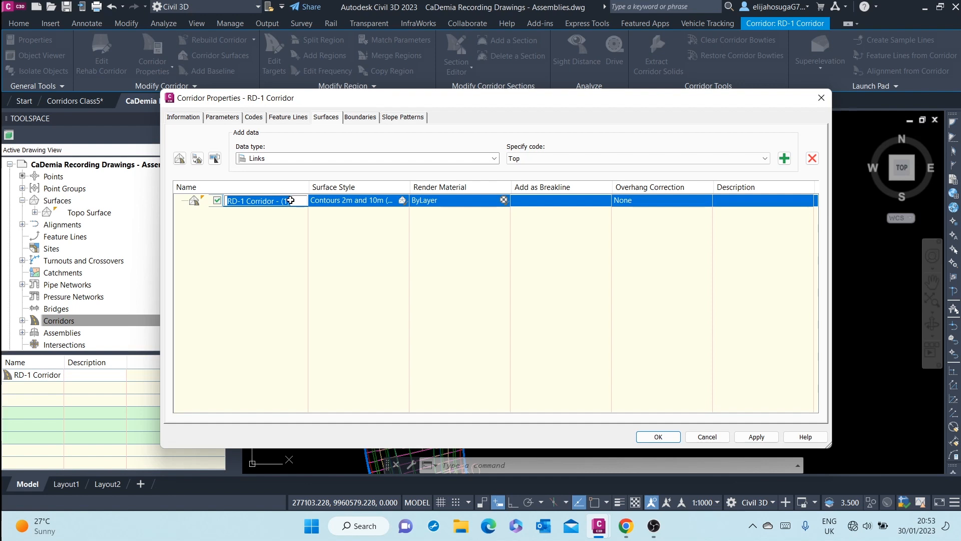
- Name the new surface 'RD-1 Corridor TOP' and set its data type to Links
click(291, 200)
text(T)
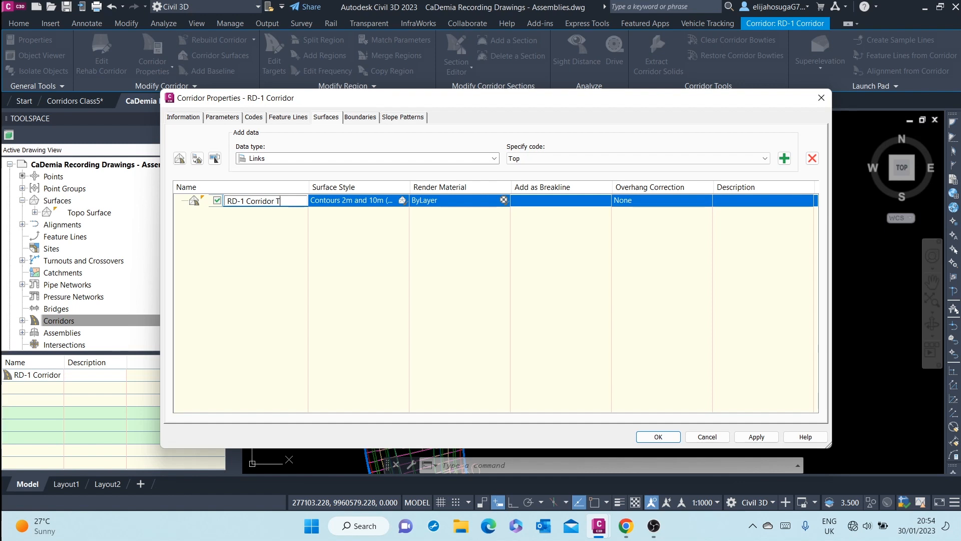
text(OP)
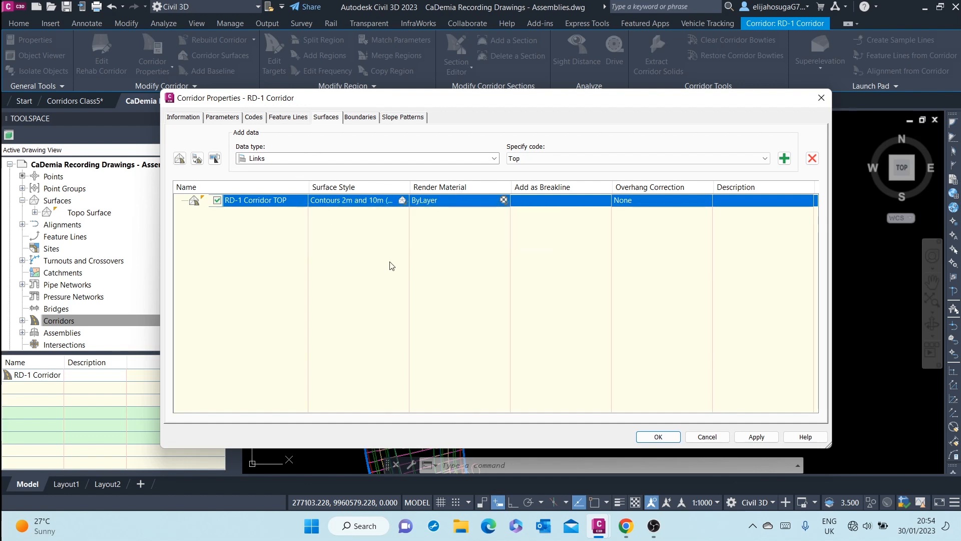
mouse_move(404, 140)
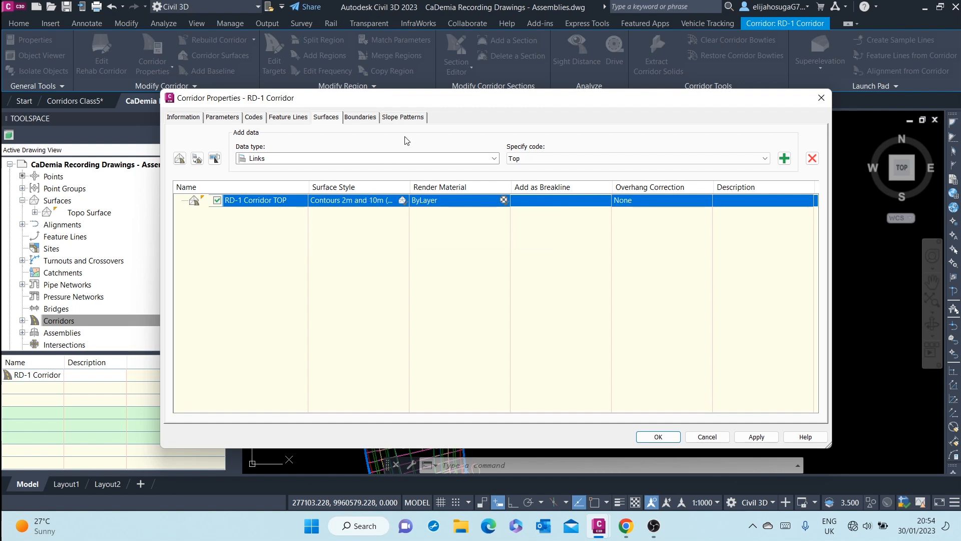
click(367, 158)
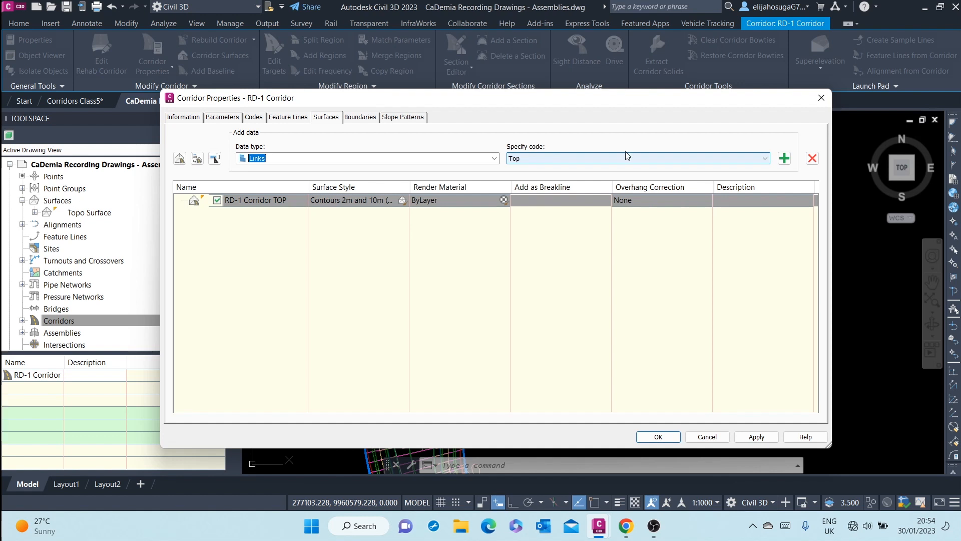
- Add the Top link code to RD-1 Corridor TOP as a breakline
click(764, 158)
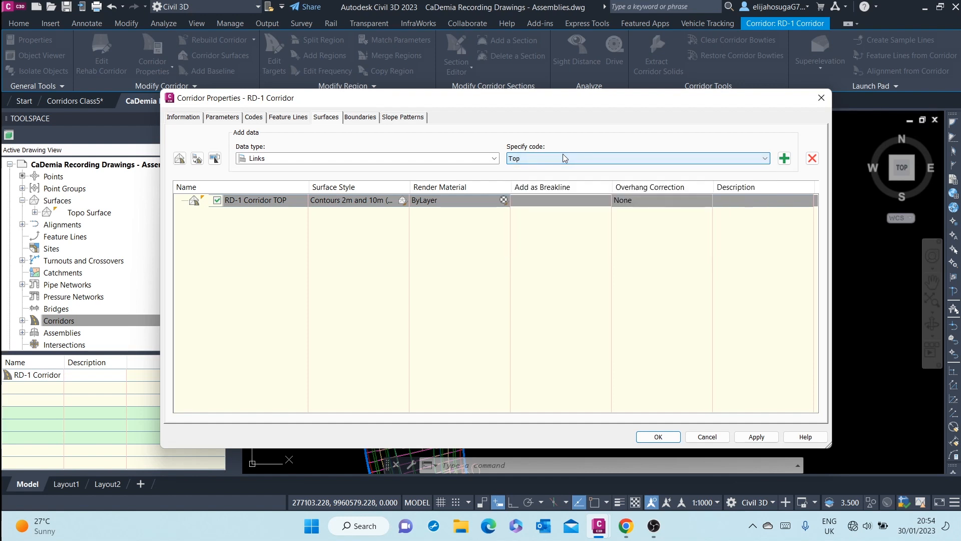
click(762, 159)
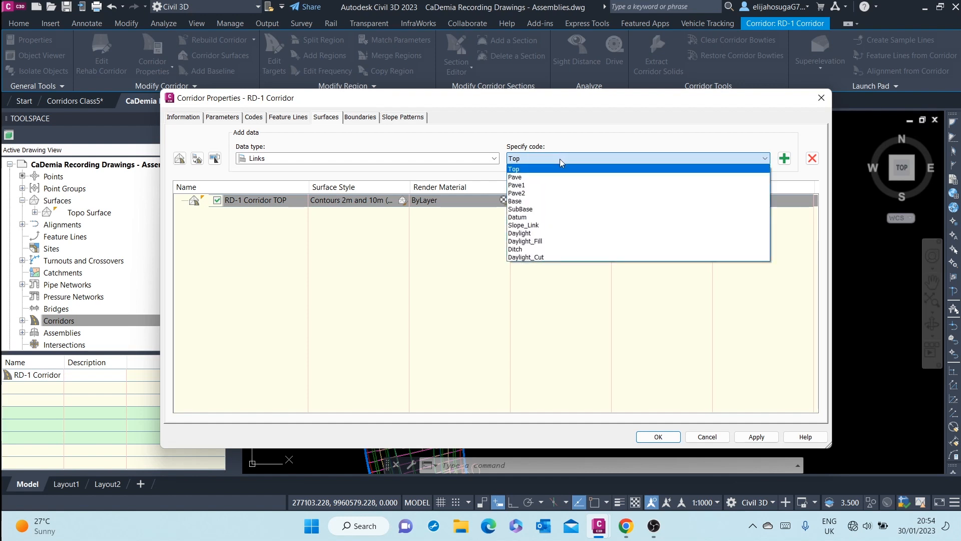
mouse_move(555, 193)
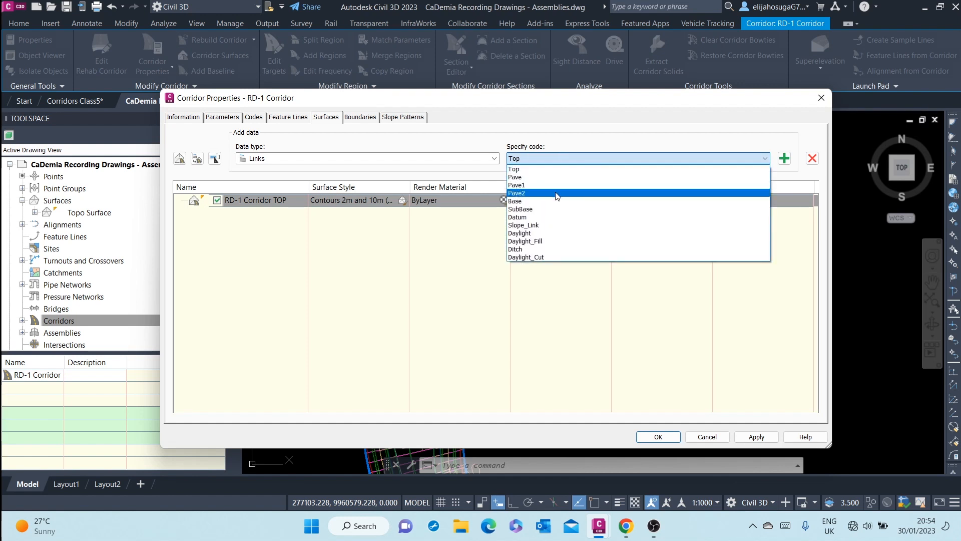
click(513, 169)
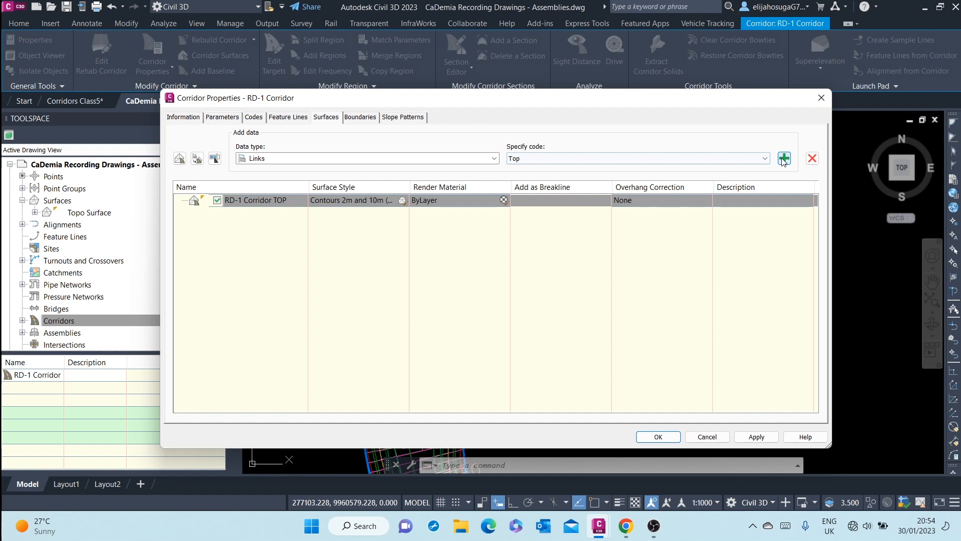
click(783, 158)
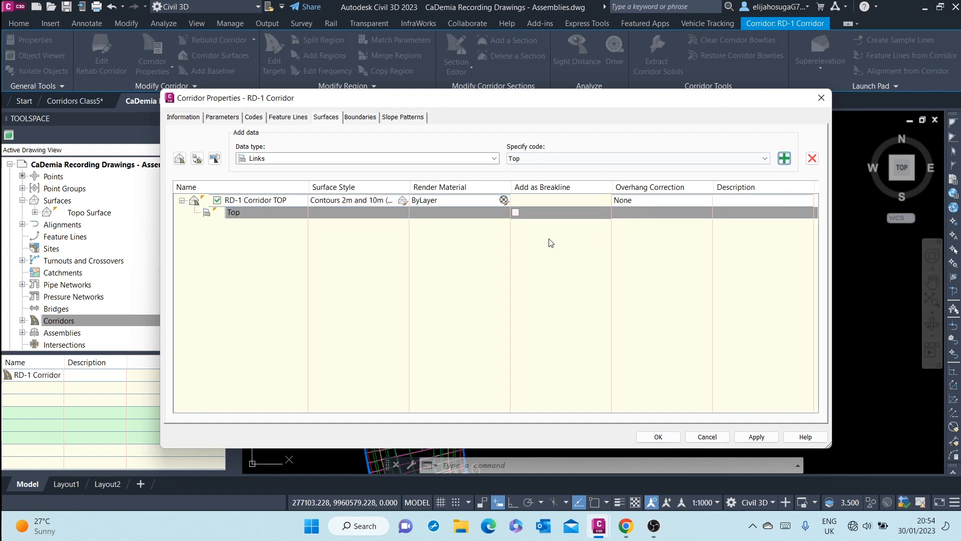
click(515, 213)
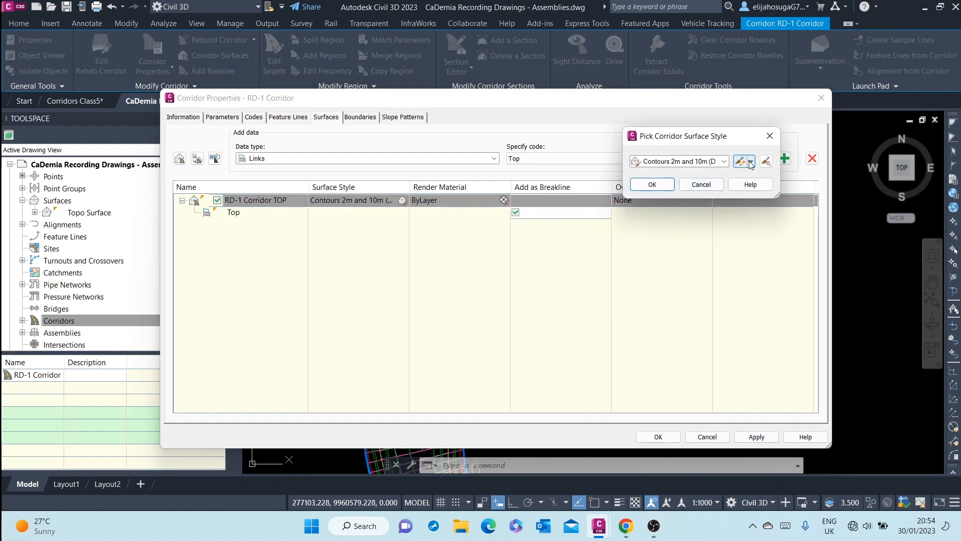
- Assign the Contours 1m and 5m style to RD-1 Corridor TOP
click(727, 161)
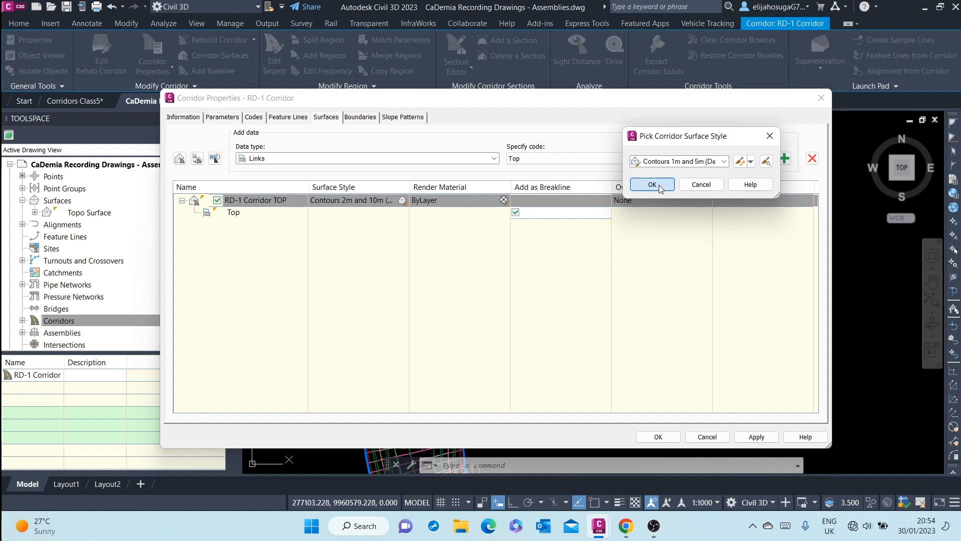
click(652, 184)
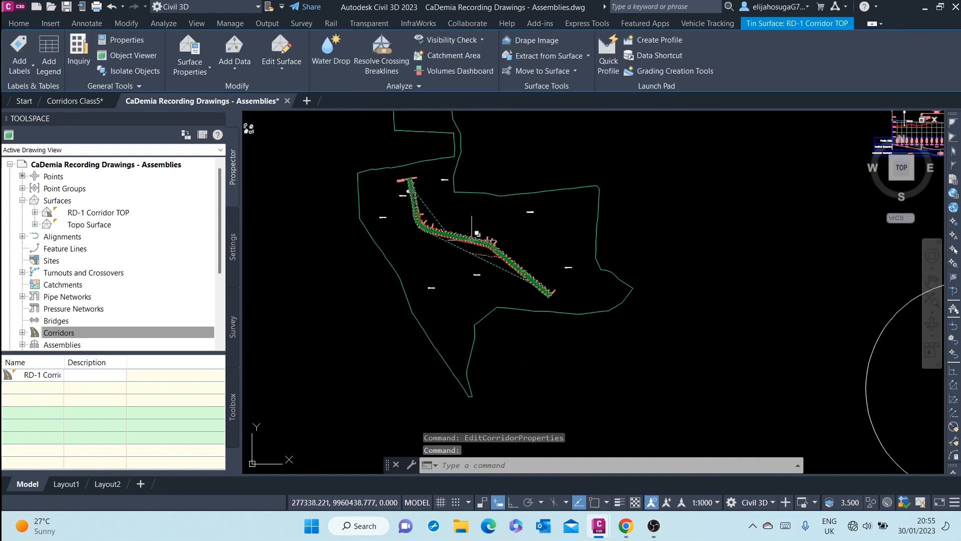
right_click(477, 235)
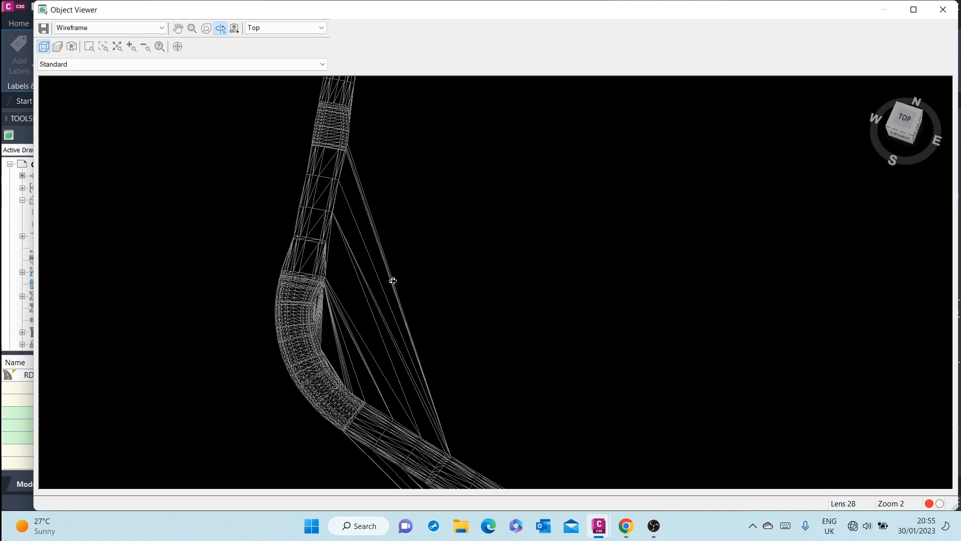
drag(392, 281, 520, 209)
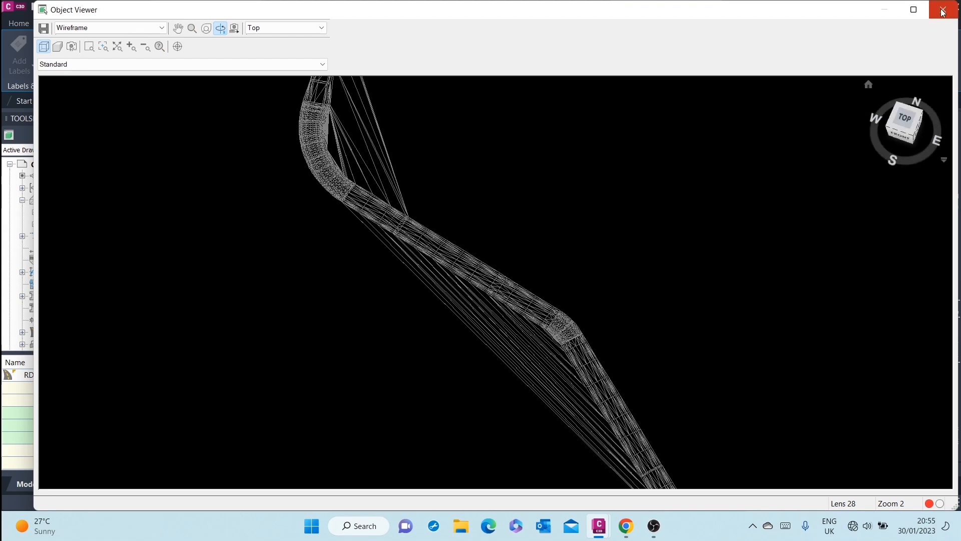
click(942, 10)
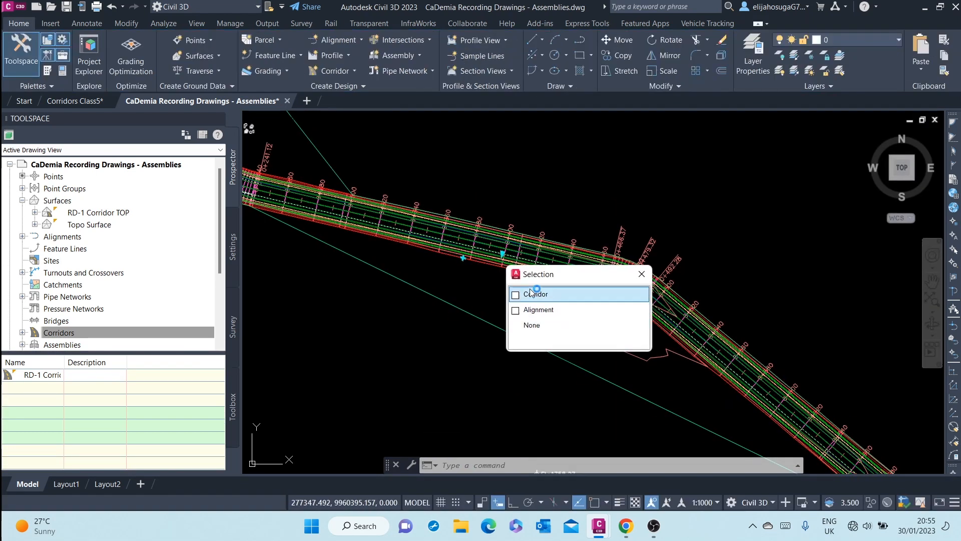
- Return to the RD-1 corridor's properties on the Boundaries settings
click(537, 294)
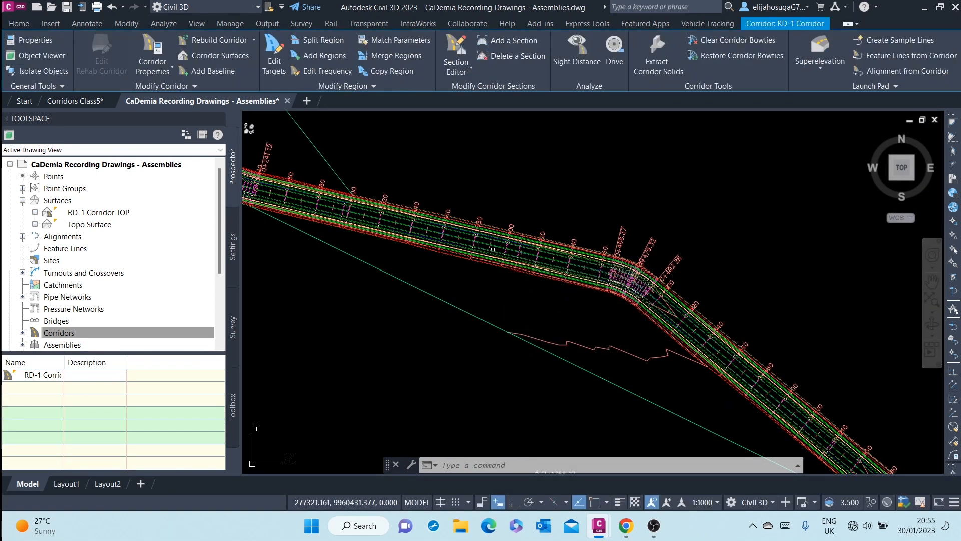
mouse_move(600, 328)
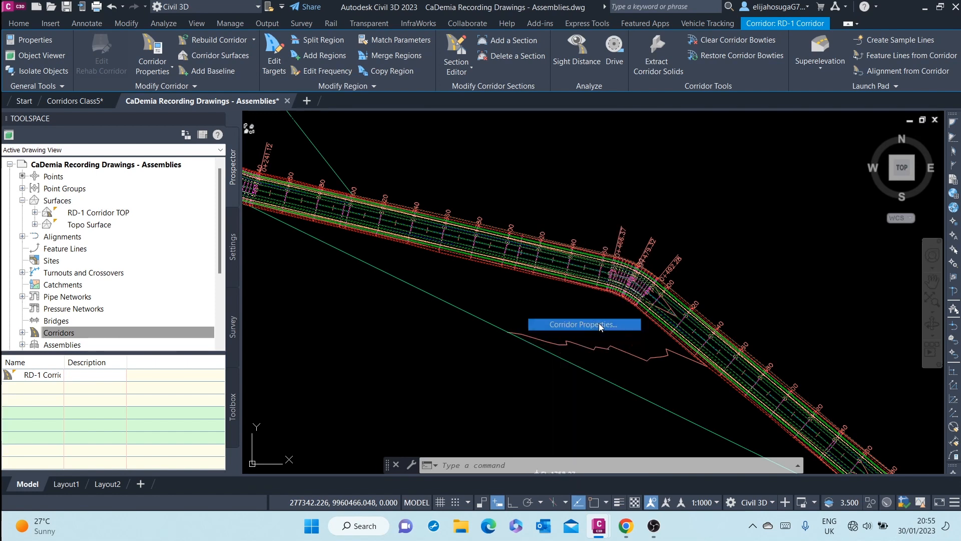
click(583, 323)
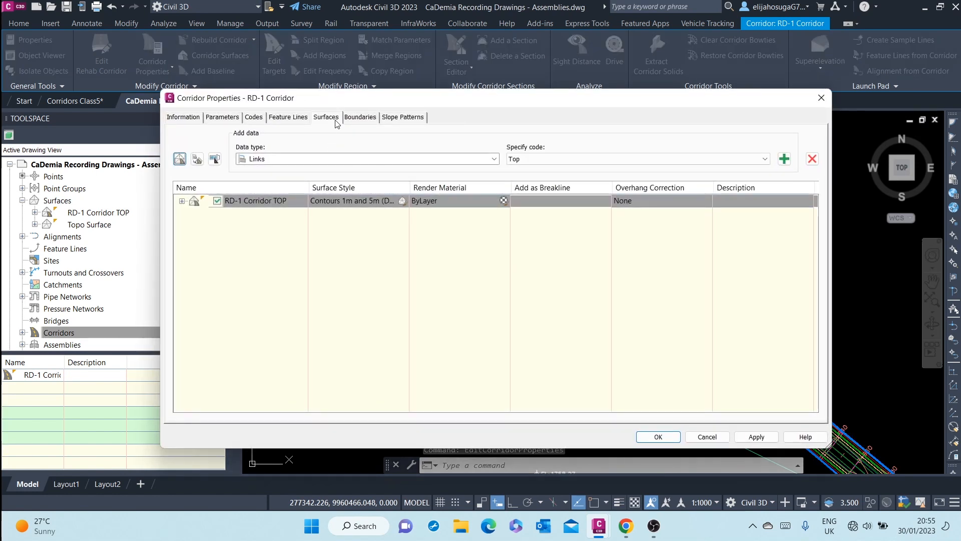
click(360, 117)
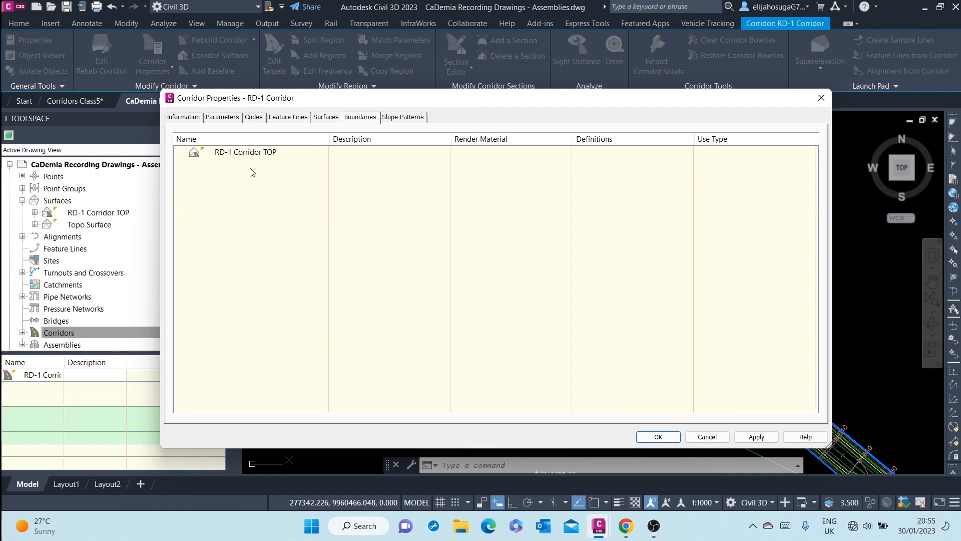
- Give RD-1 Corridor TOP a corridor-extents outer boundary and apply it
click(244, 153)
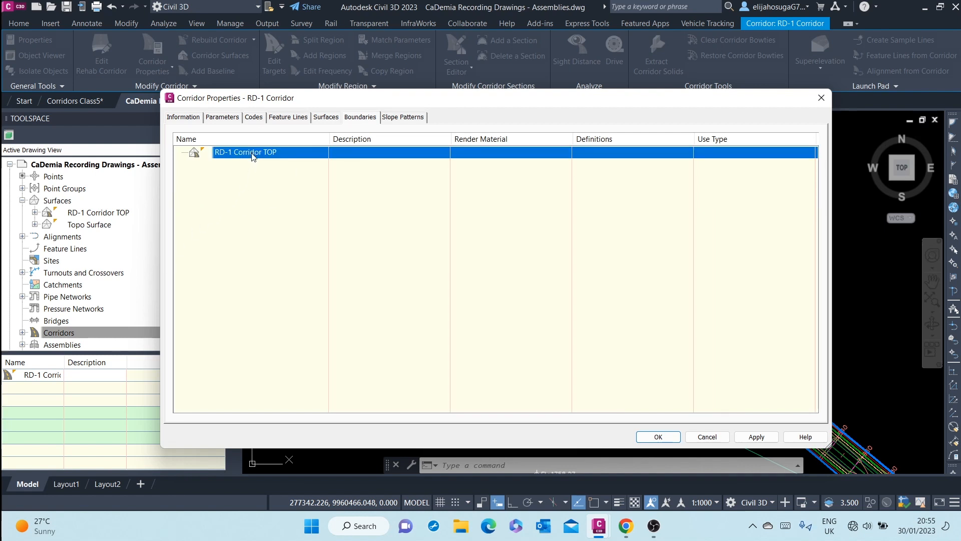
right_click(251, 152)
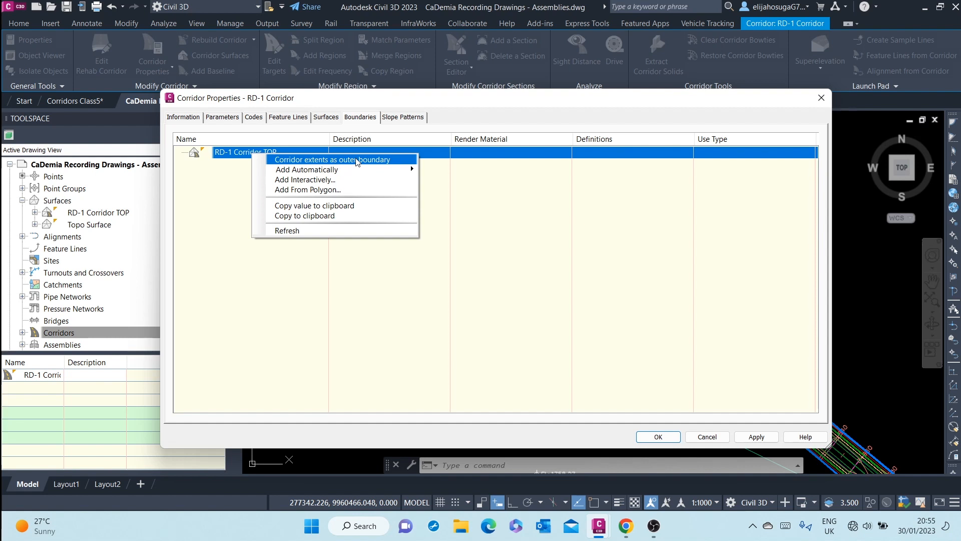
click(333, 159)
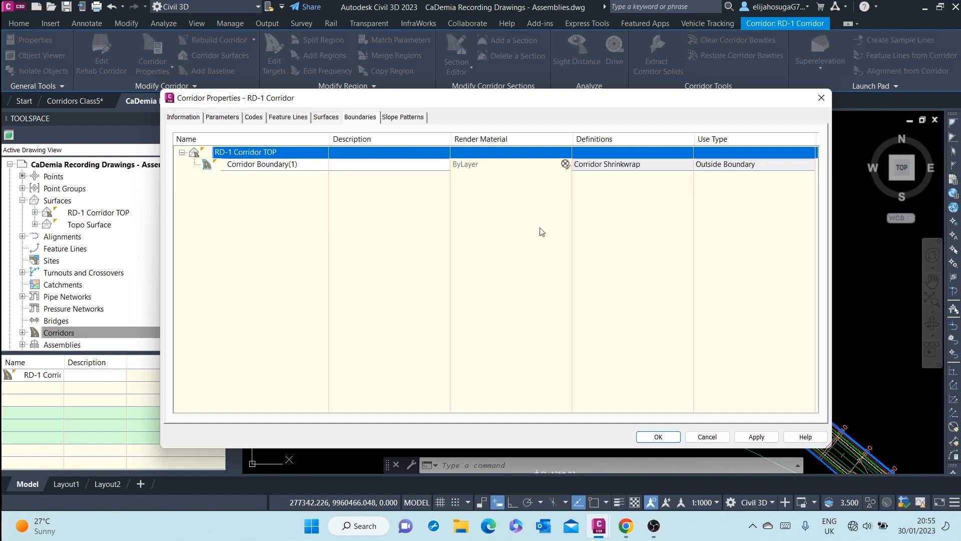
click(756, 437)
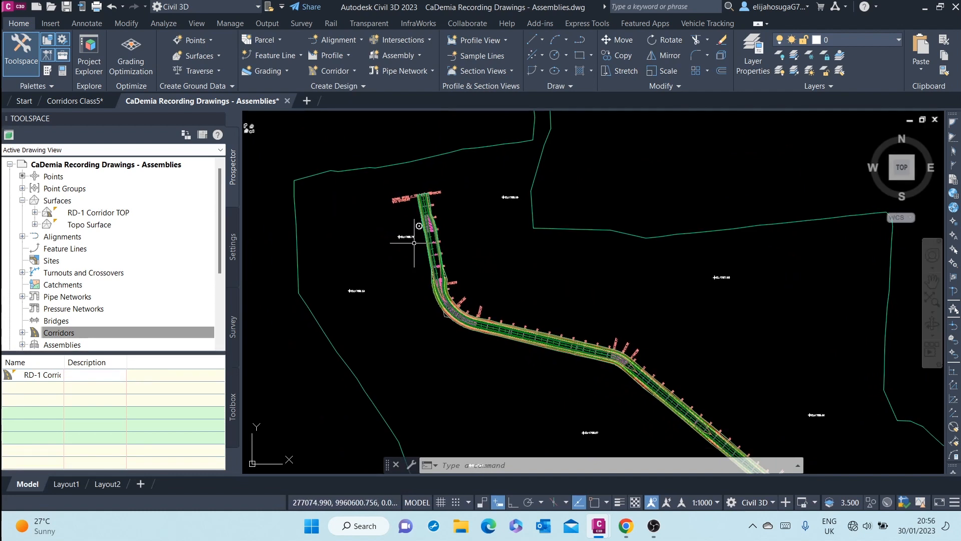
click(59, 333)
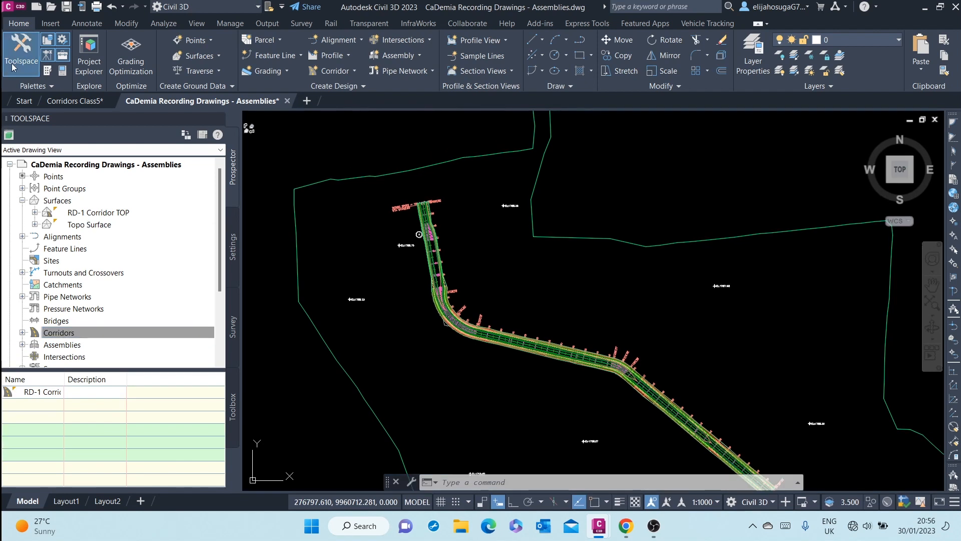
click(59, 332)
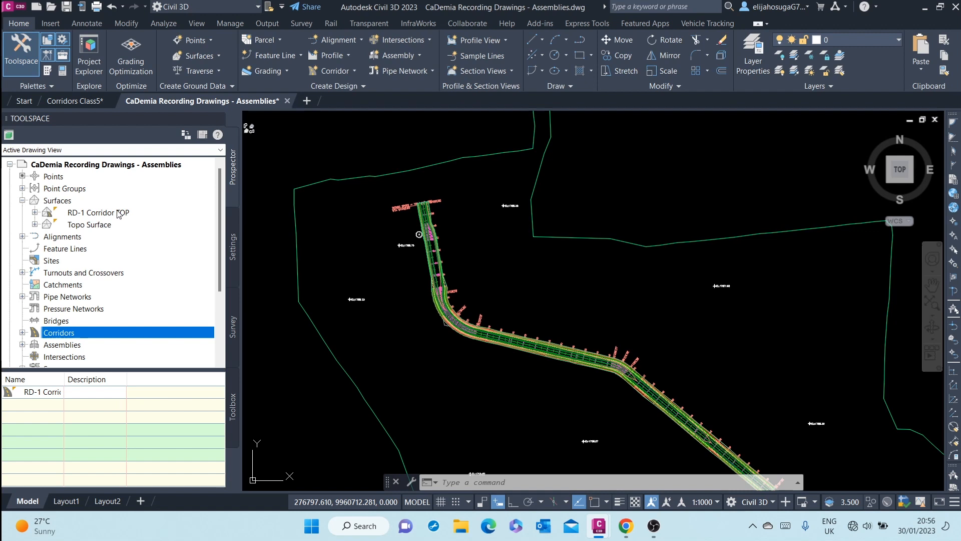
right_click(97, 212)
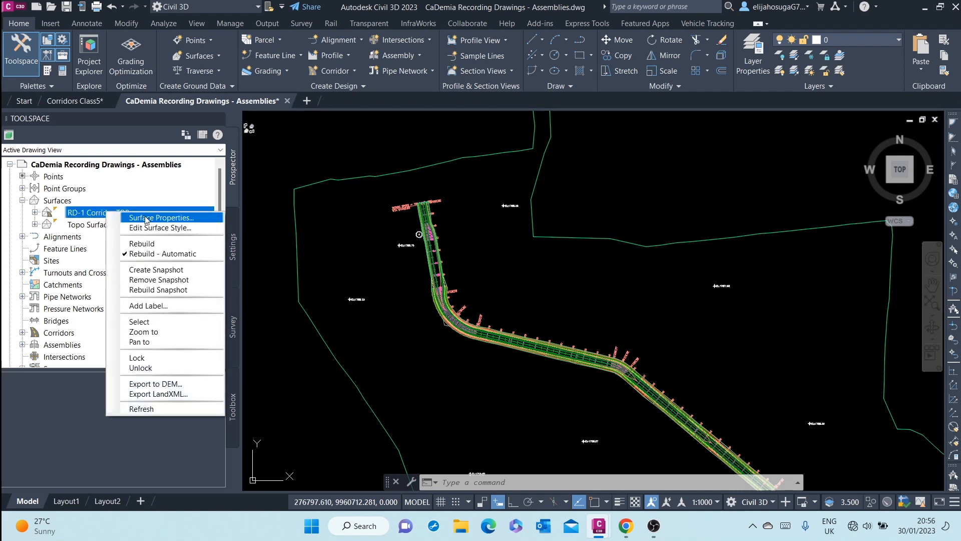
mouse_move(163, 274)
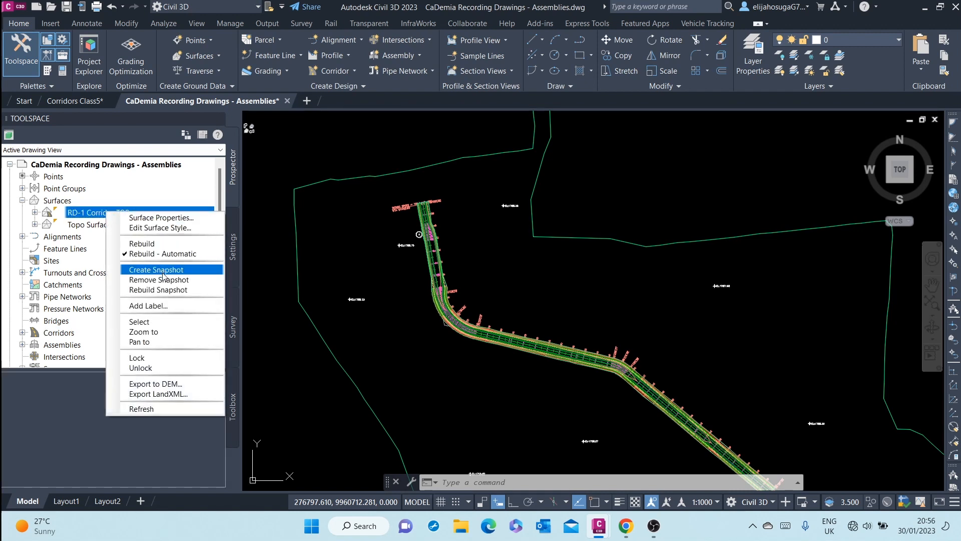
mouse_move(152, 331)
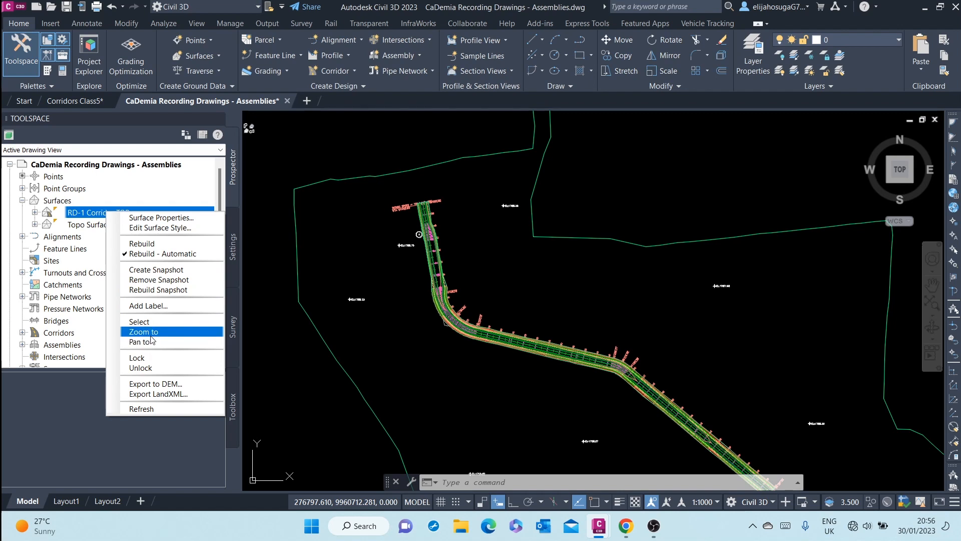
mouse_move(140, 322)
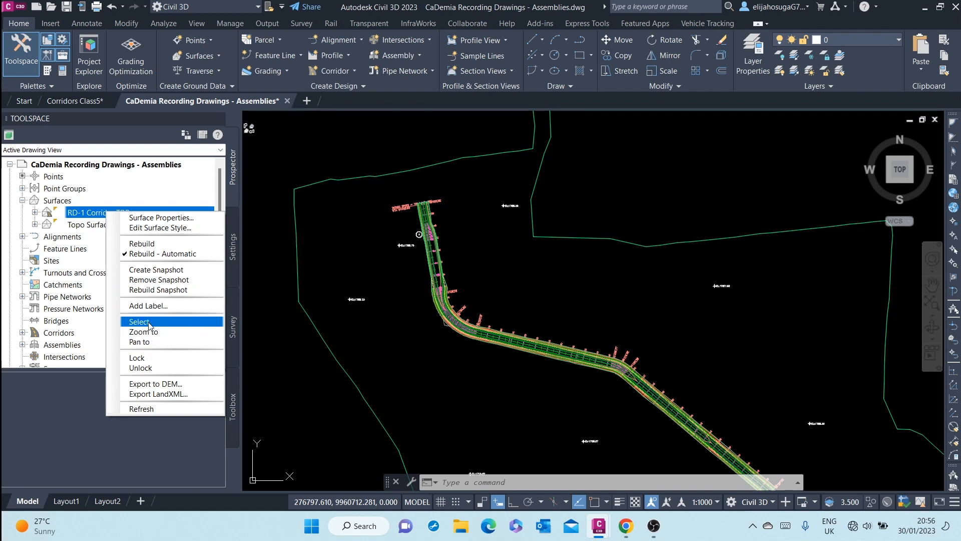
click(140, 321)
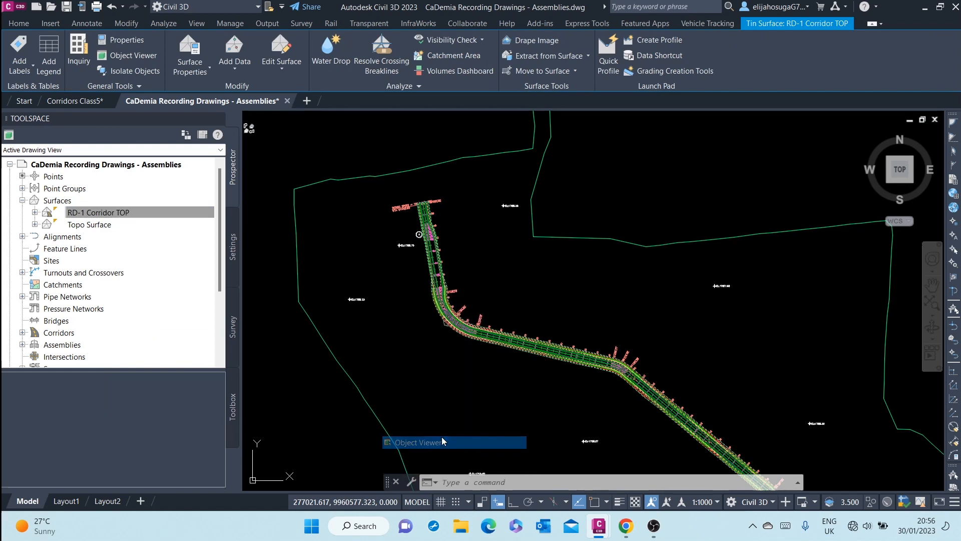
click(419, 441)
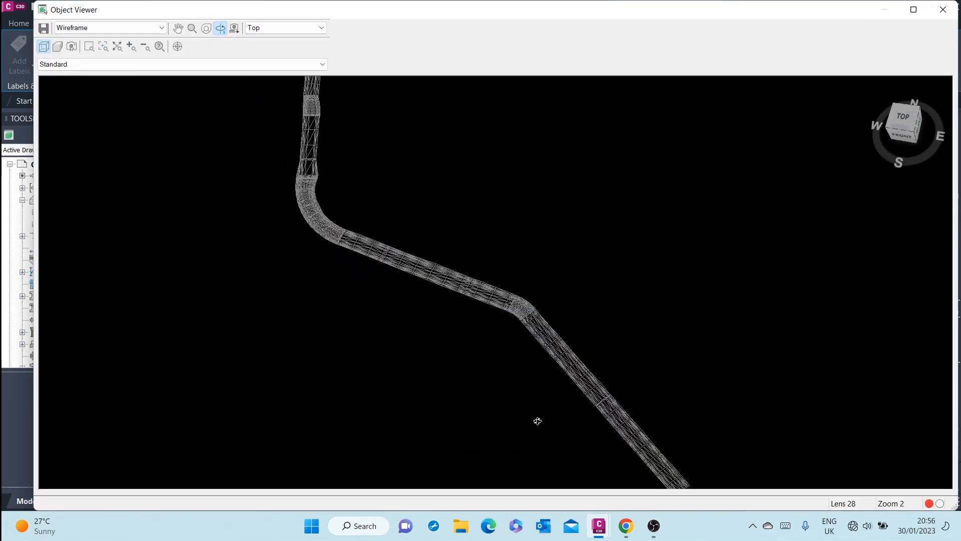
drag(536, 421, 340, 347)
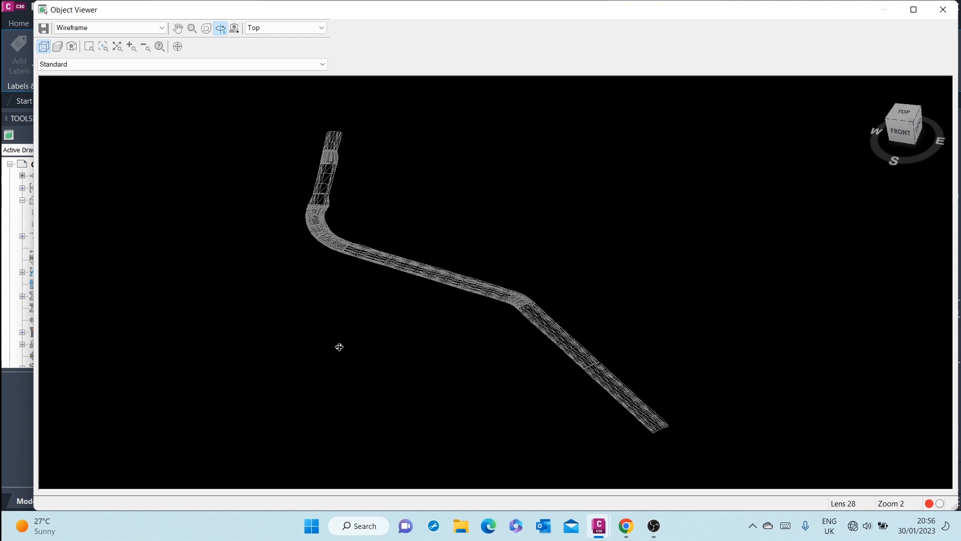
drag(339, 347, 652, 332)
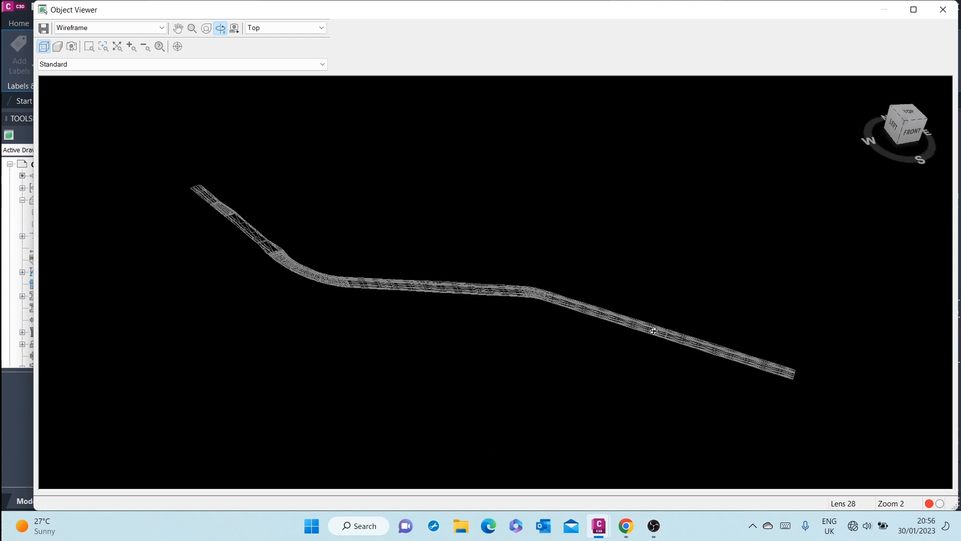
drag(652, 331, 586, 329)
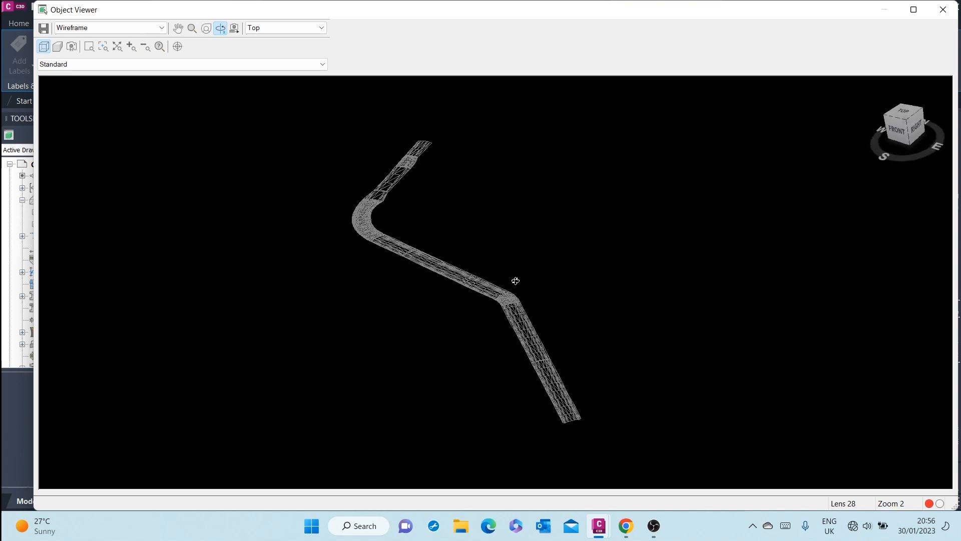
click(942, 10)
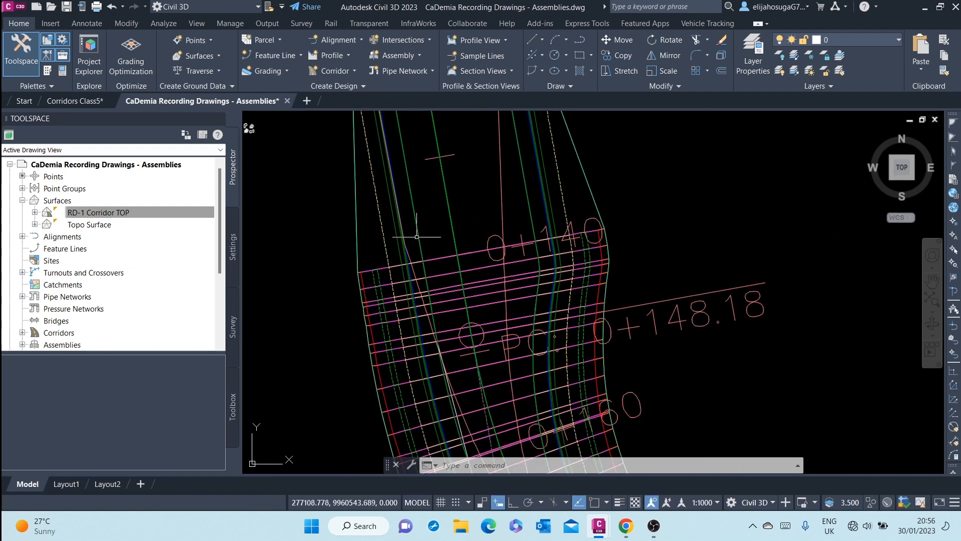
mouse_move(389, 305)
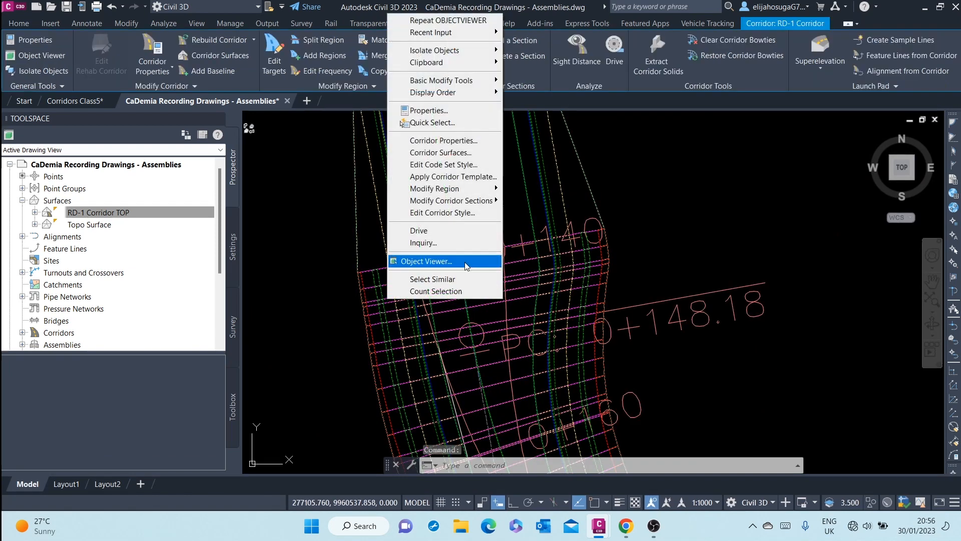
mouse_move(443, 140)
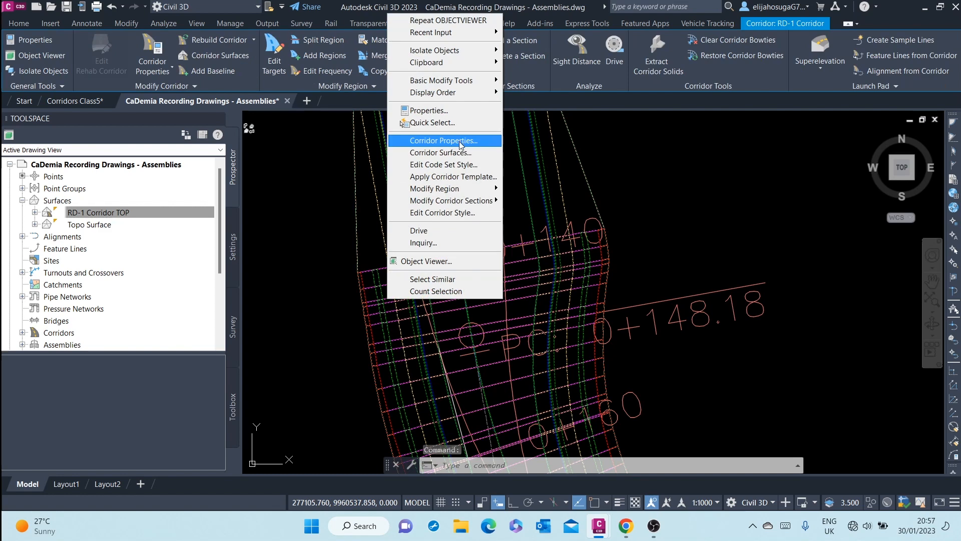
- Reopen the RD-1 corridor's properties
click(442, 140)
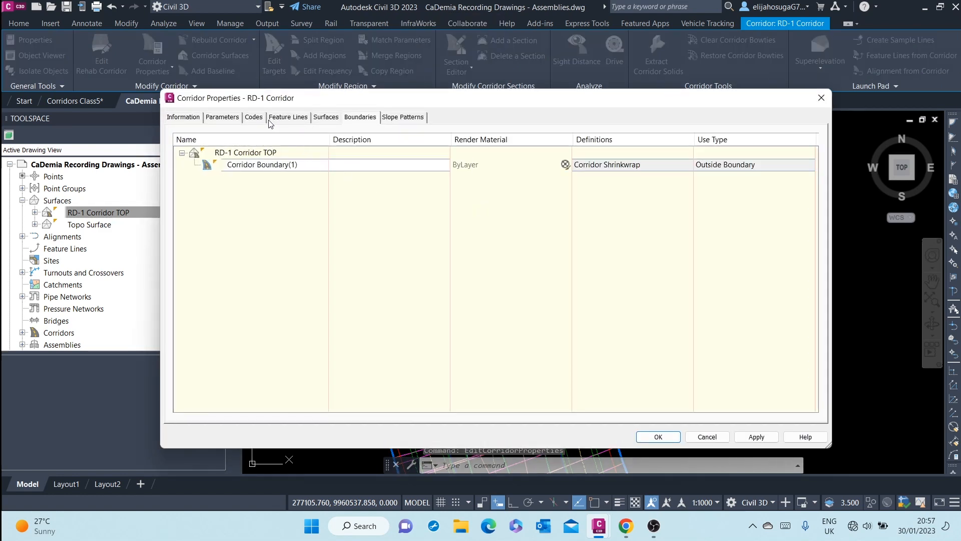
- Add a second corridor surface named 'RD-1 Corridor DATUM'
click(326, 117)
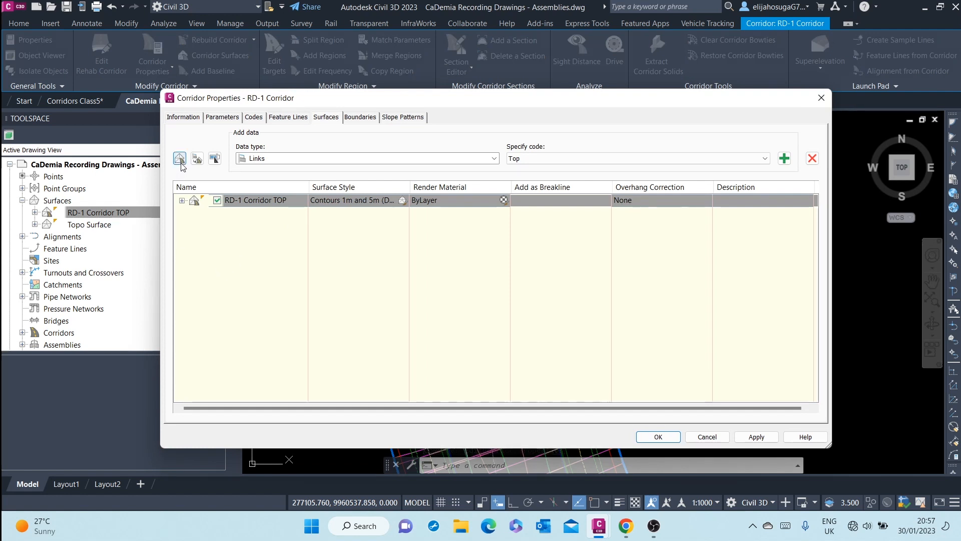
click(180, 158)
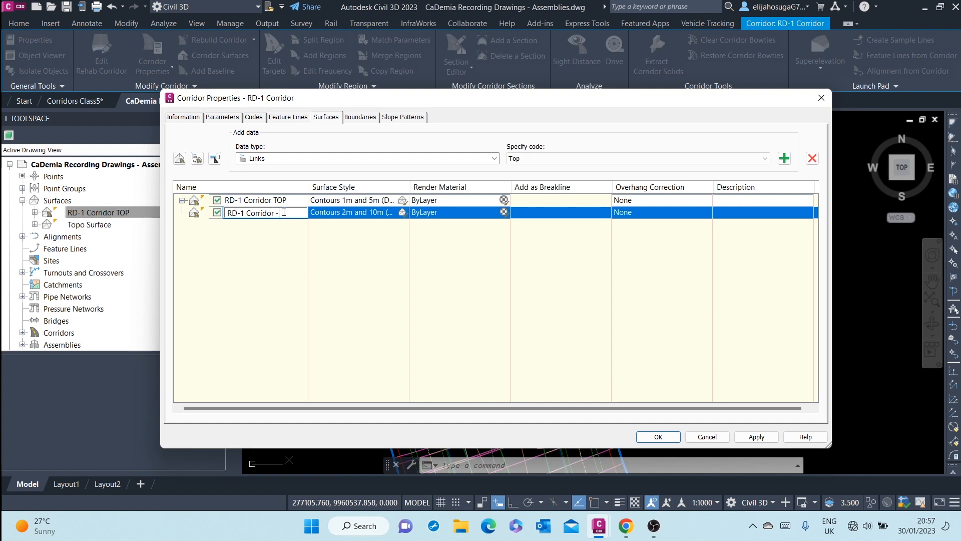
text(DA)
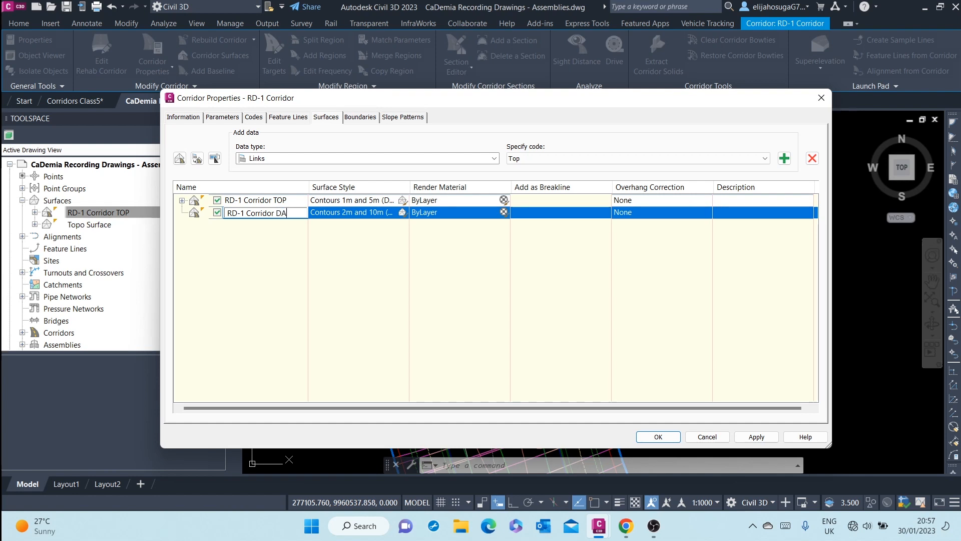
text(TUM)
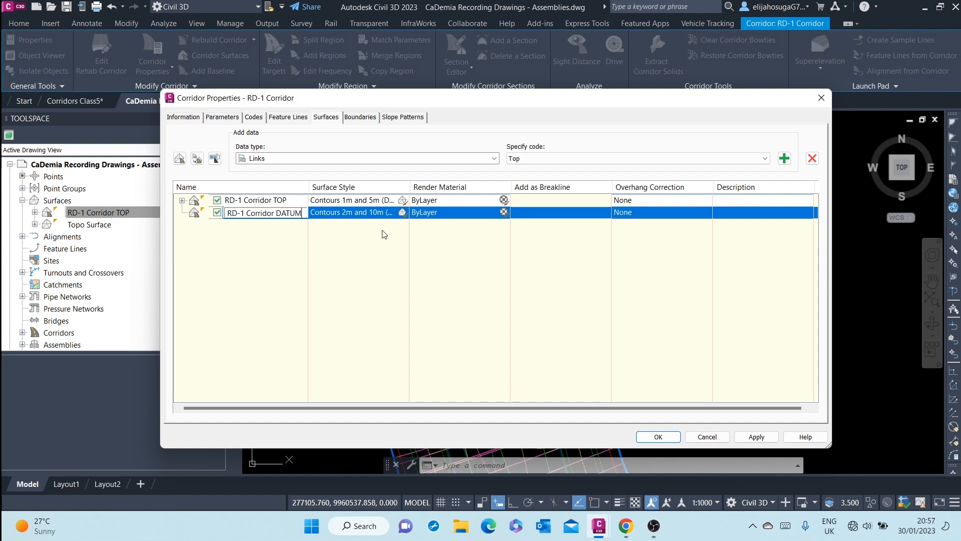
- Assign the Contours and Triangles style to RD-1 Corridor DATUM
click(402, 200)
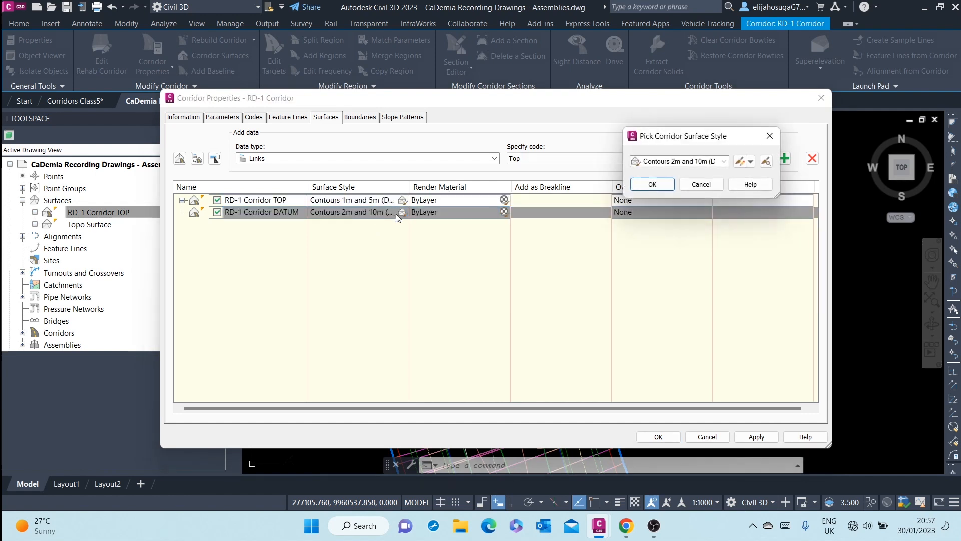
click(724, 160)
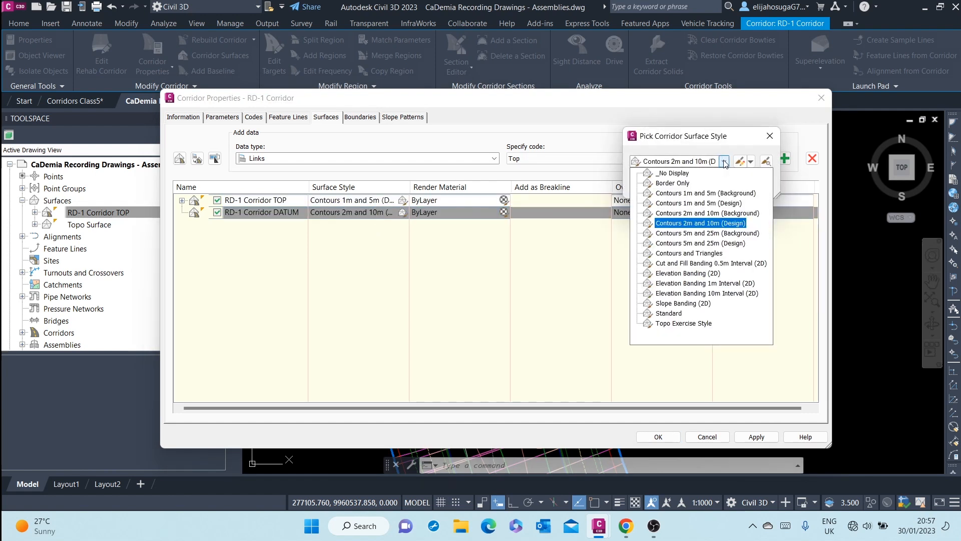
click(688, 254)
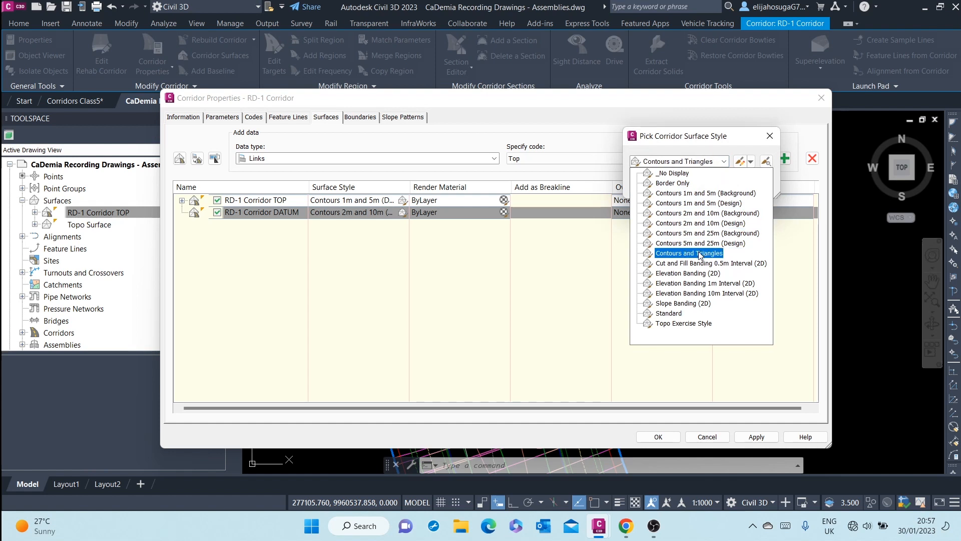
click(690, 253)
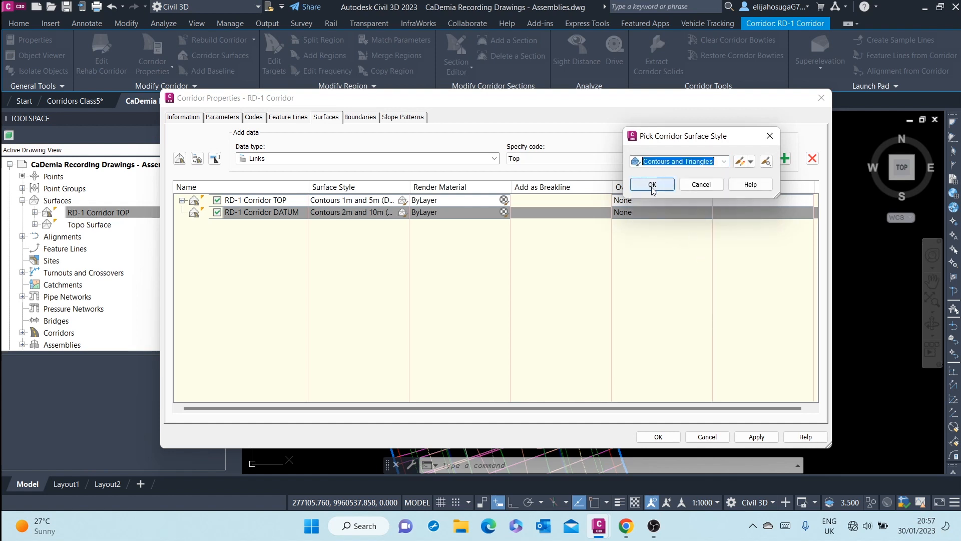
click(652, 184)
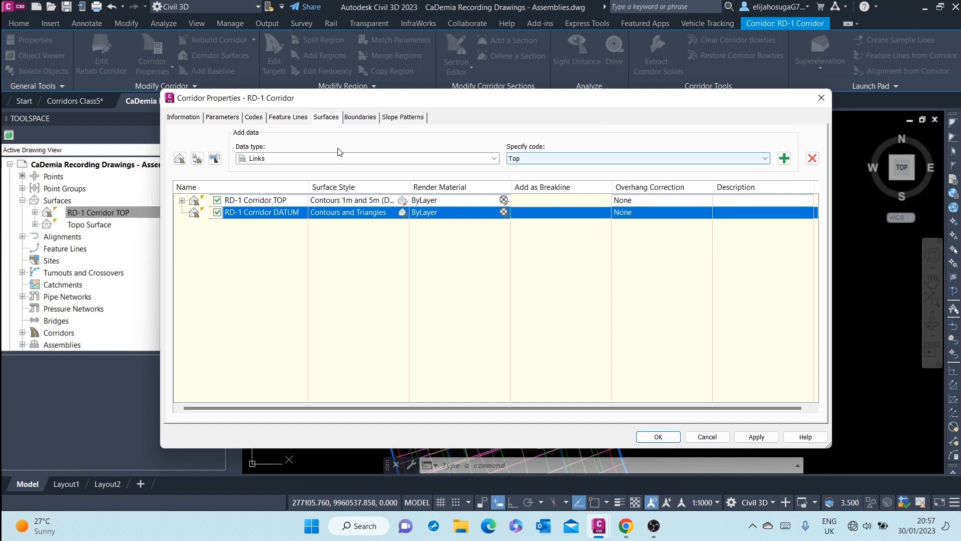
- Add the Datum link code to RD-1 Corridor DATUM as a breakline
click(494, 159)
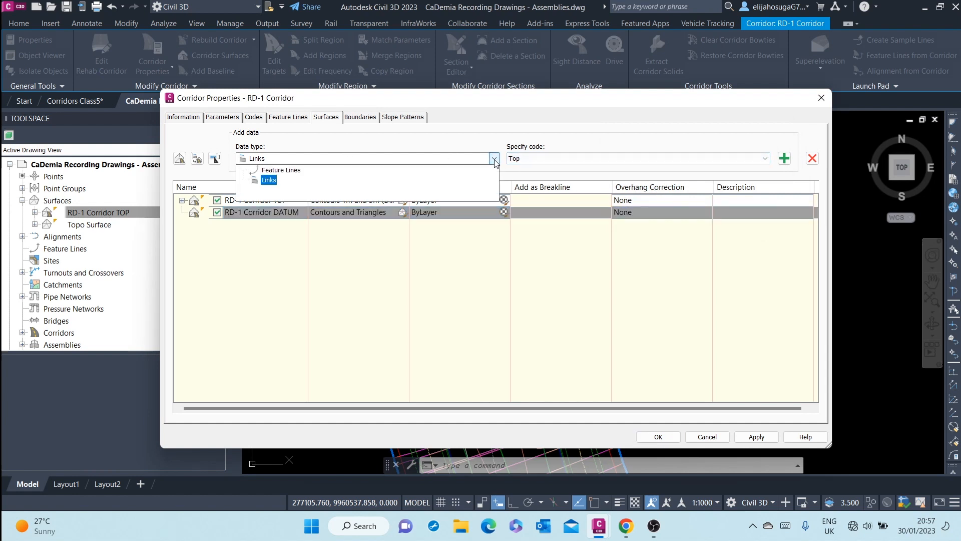
click(764, 158)
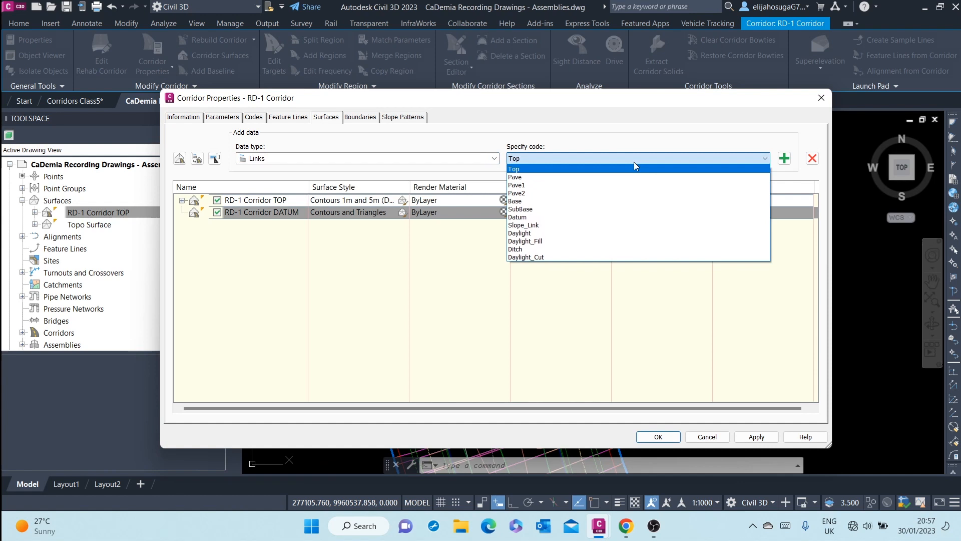
click(518, 217)
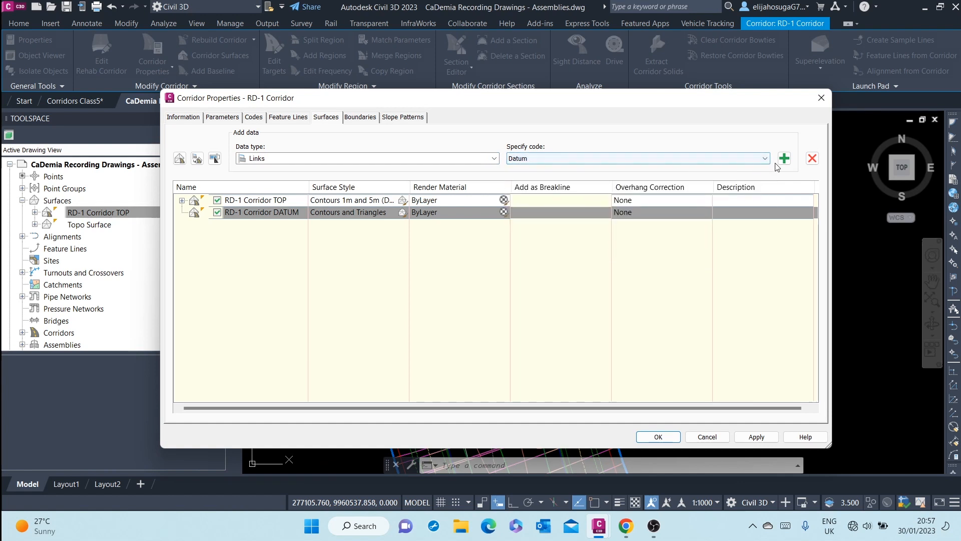
click(784, 158)
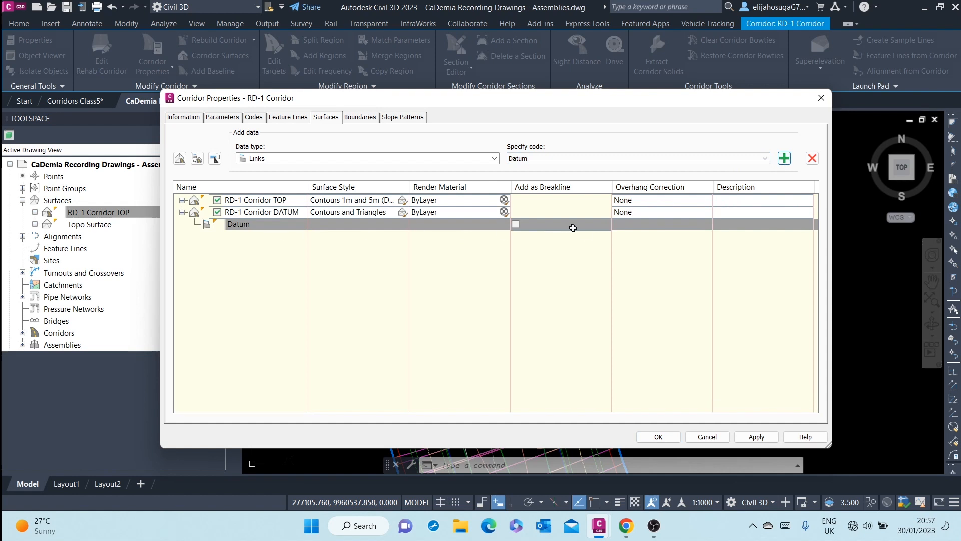
click(514, 224)
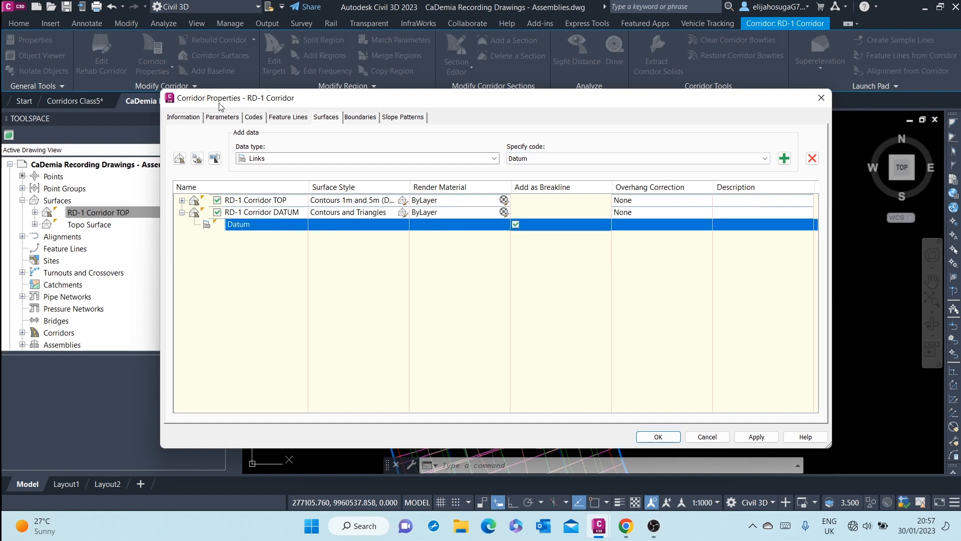
click(359, 117)
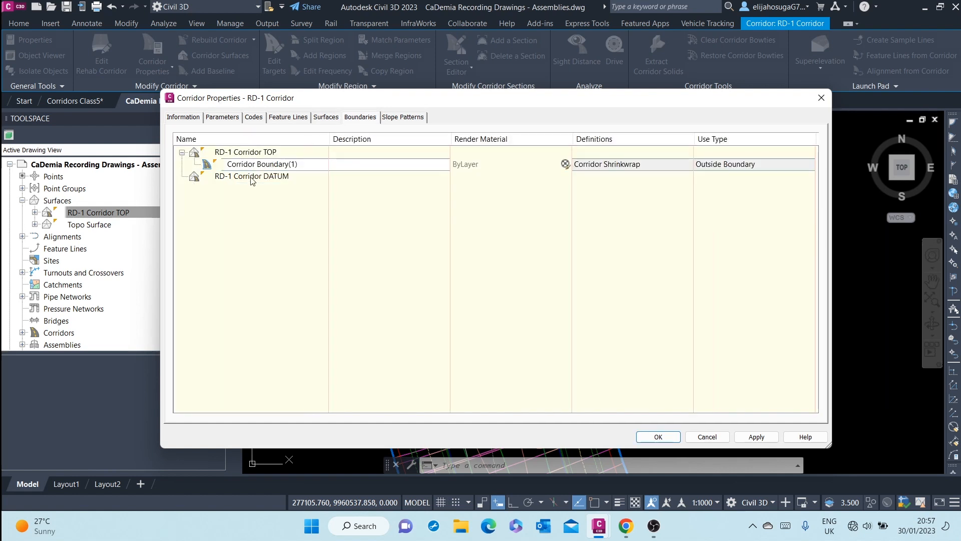
- Give RD-1 Corridor DATUM a corridor-extents outer boundary and apply it
right_click(251, 176)
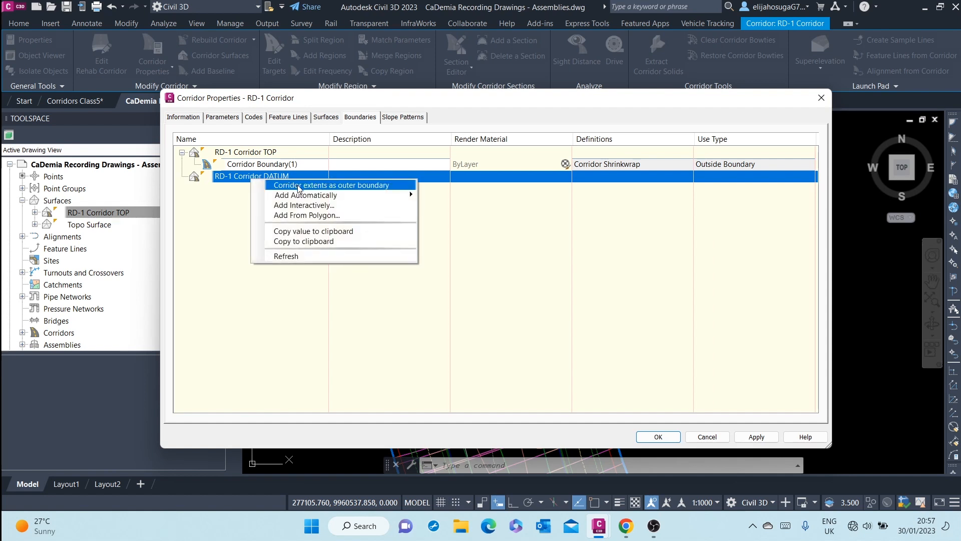
click(333, 184)
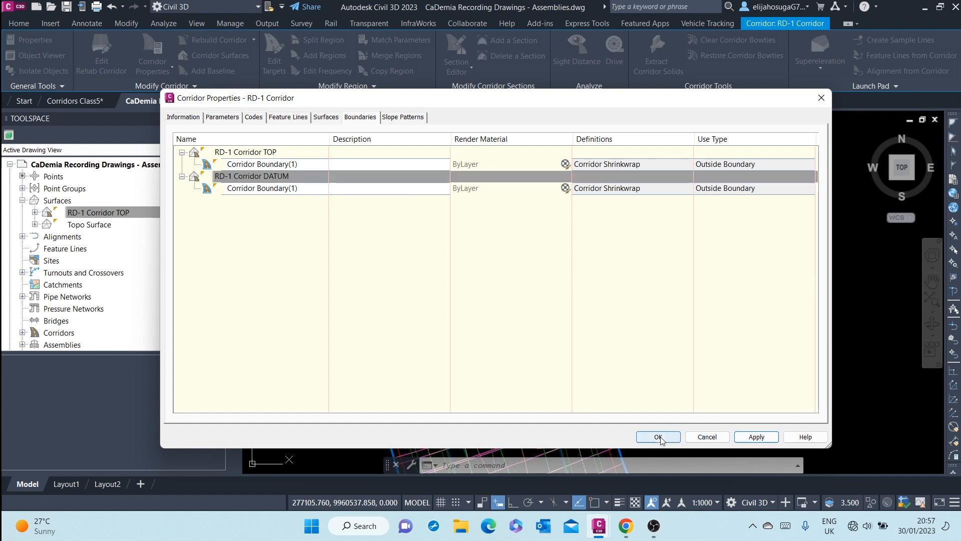
click(657, 437)
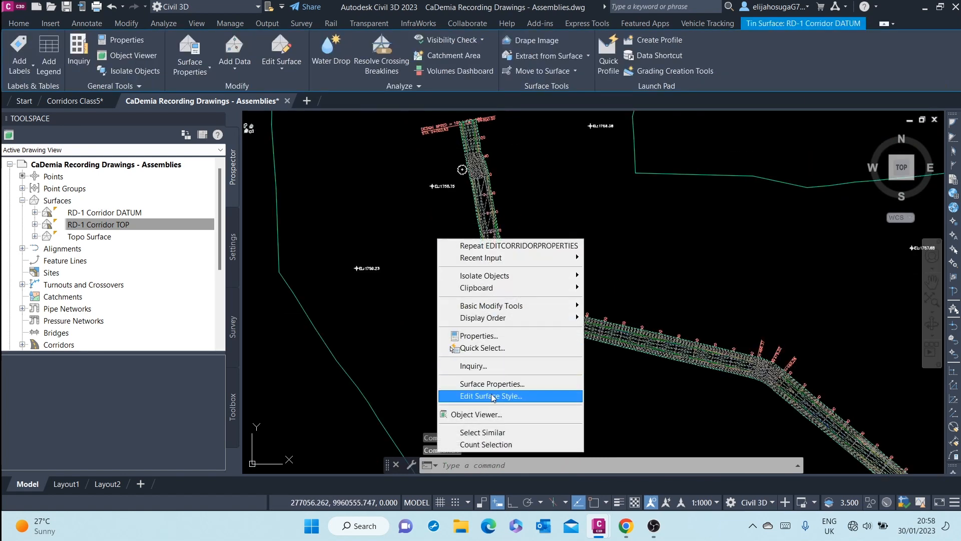
mouse_move(488, 408)
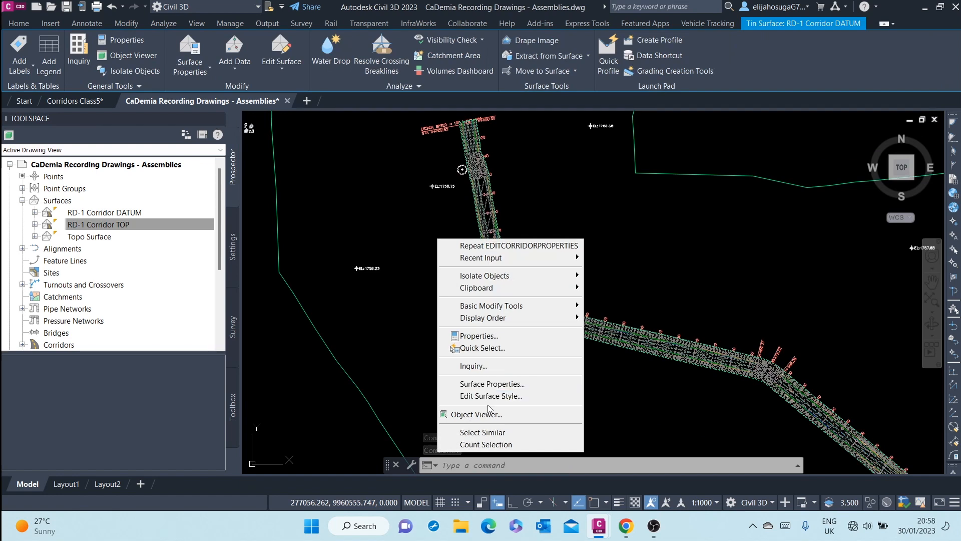
- View the corridor surface in Object Viewer and orbit to inspect its 3D shape
click(478, 413)
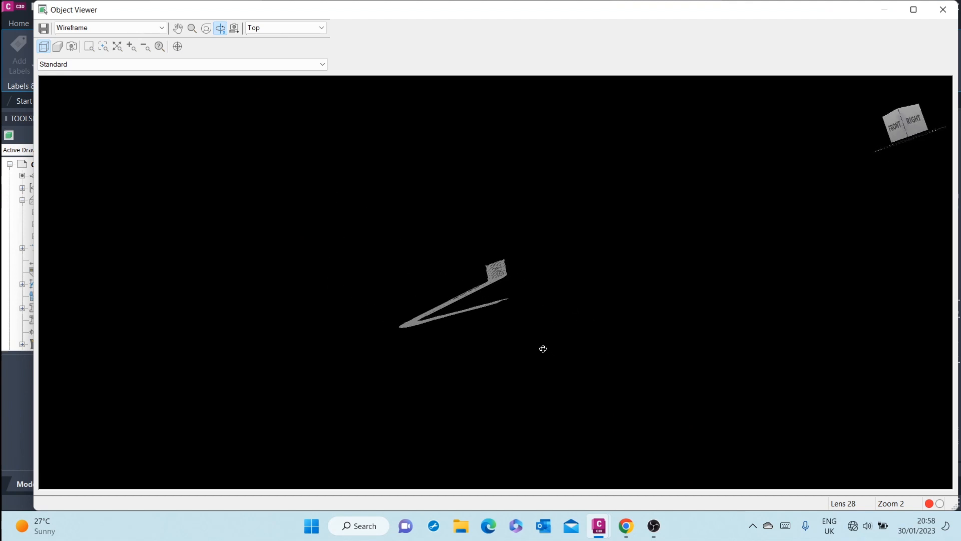
drag(542, 348, 473, 326)
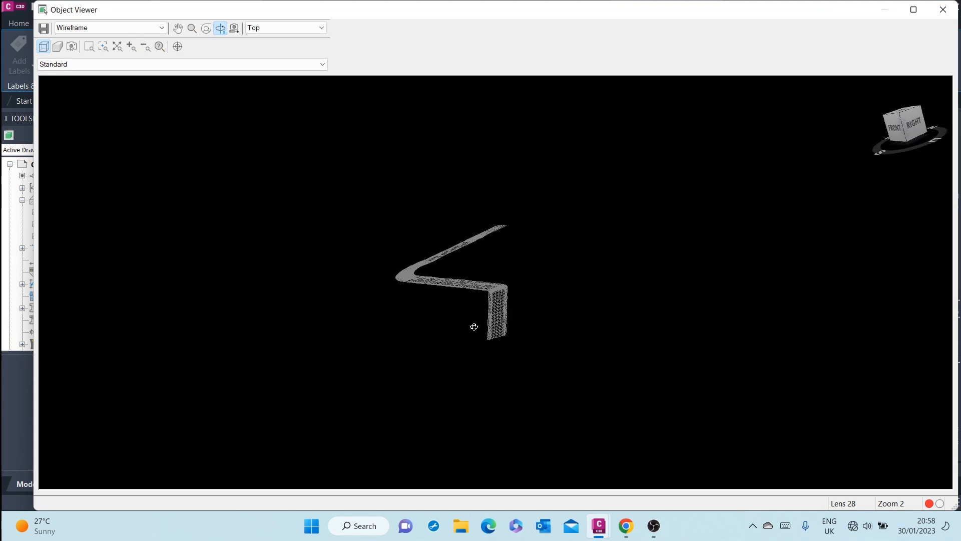
drag(474, 327, 538, 286)
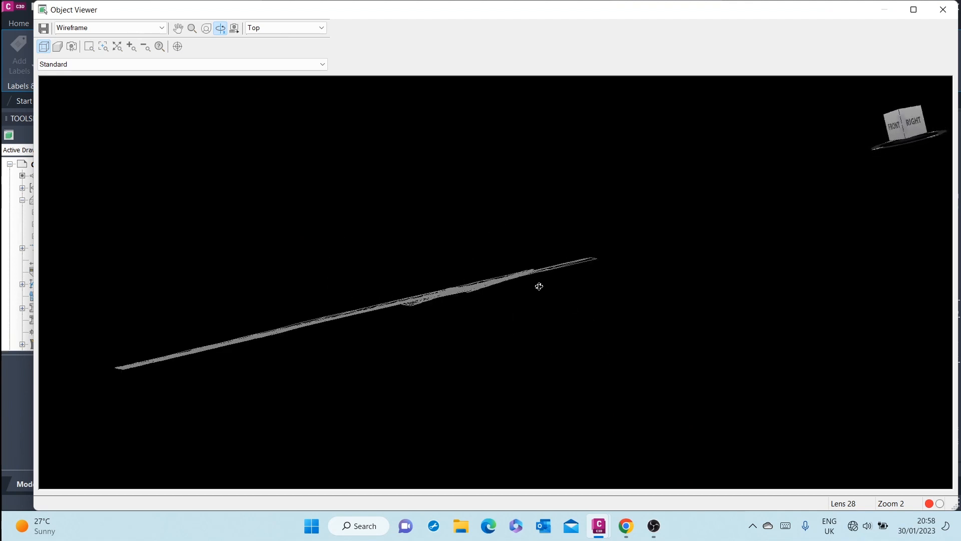
drag(538, 285, 500, 348)
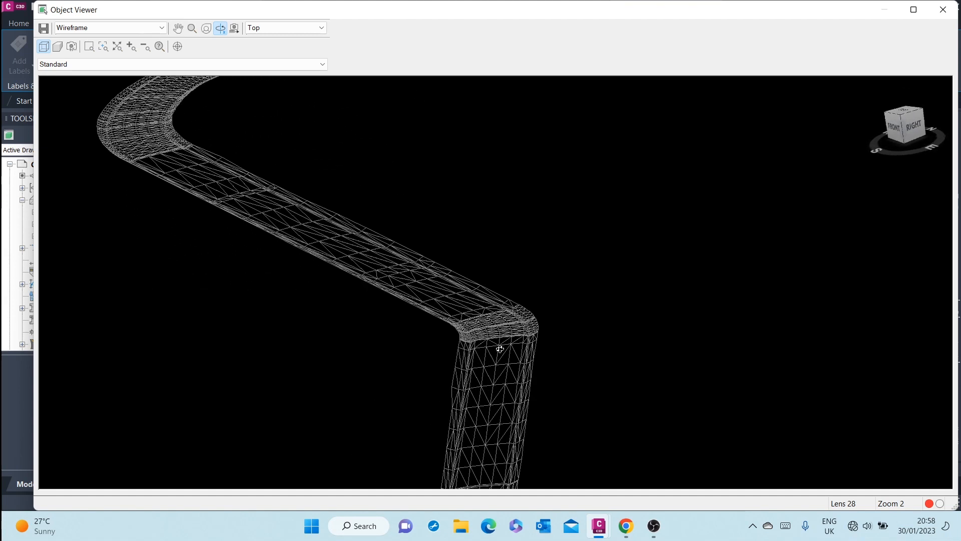